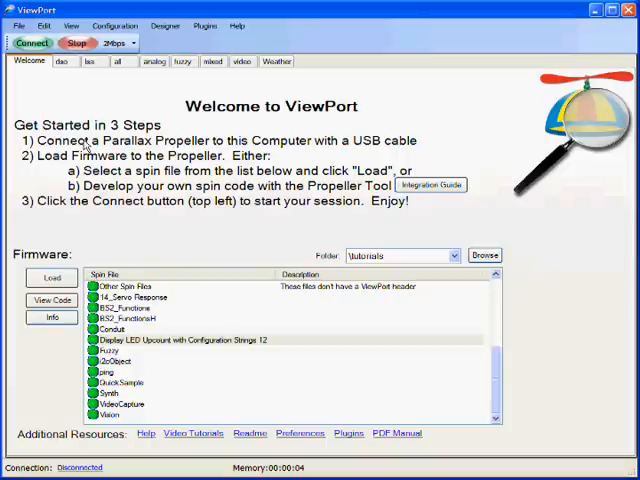
# Step: Load the LED upcount demo spin file into the Propeller's RAM and connect to the board
pyautogui.click(200, 340)
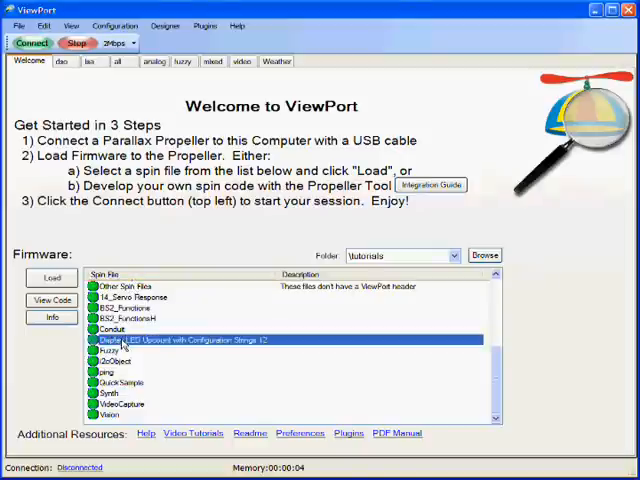
pyautogui.click(52, 276)
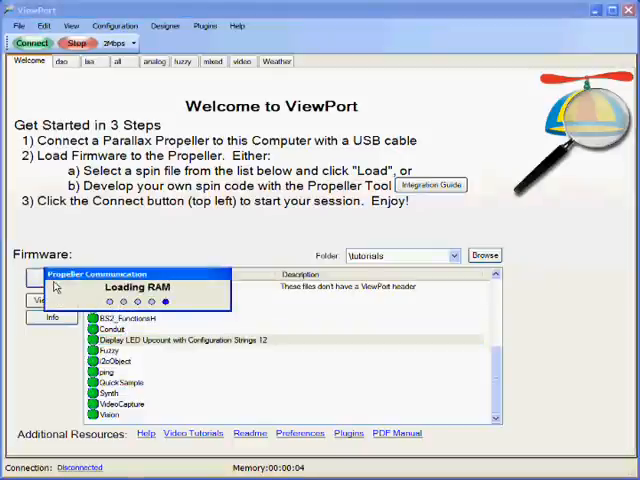
pyautogui.click(156, 60)
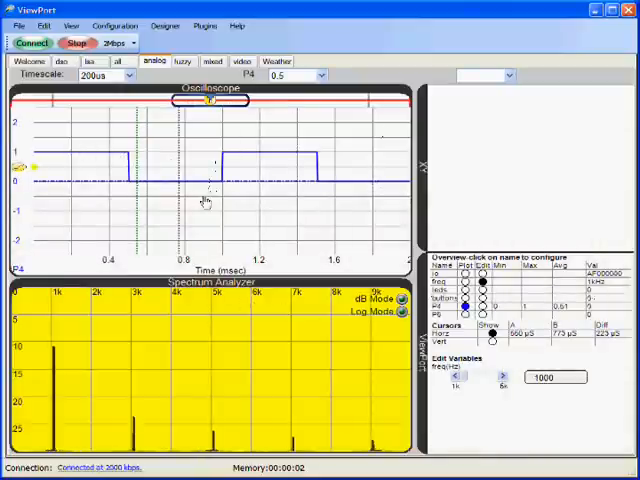
pyautogui.moveTo(40, 164)
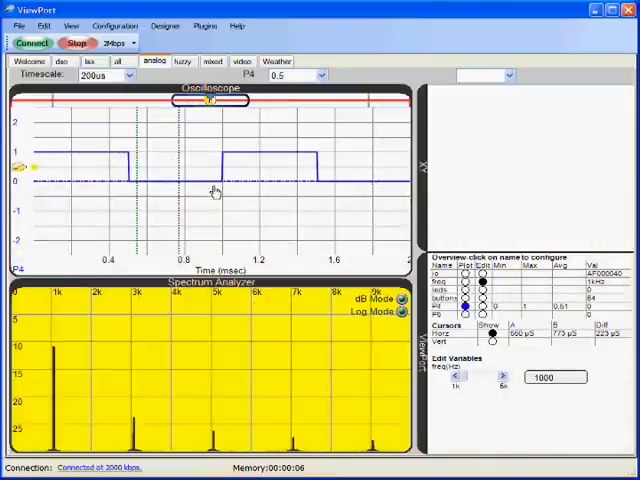
# Step: Toggle the spectrum analyzer's dB/Log mode checkboxes so the square wave's harmonic peaks are rescaled
pyautogui.click(456, 376)
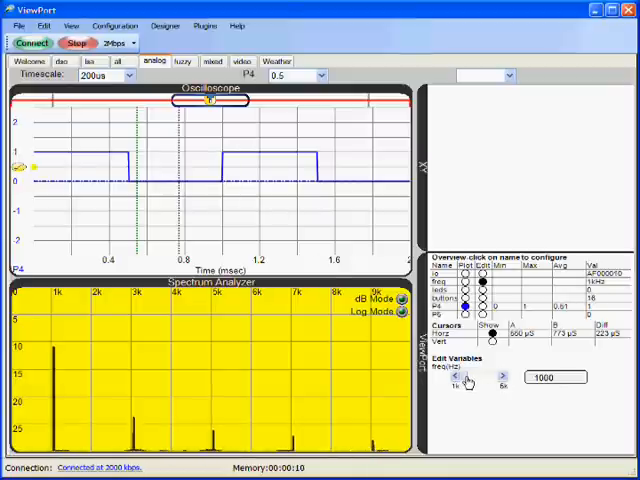
pyautogui.click(504, 384)
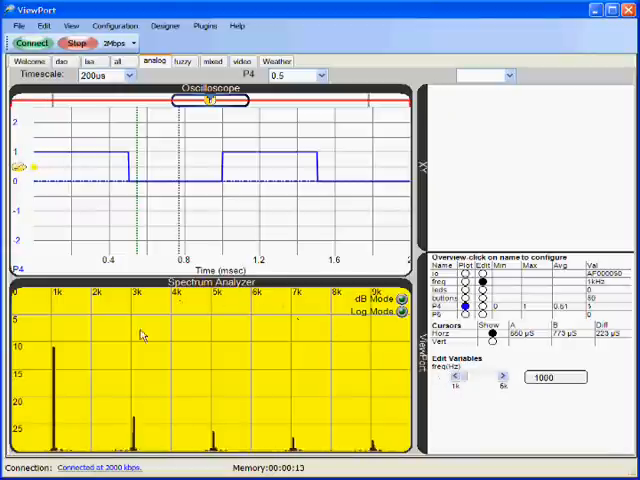
pyautogui.moveTo(164, 320)
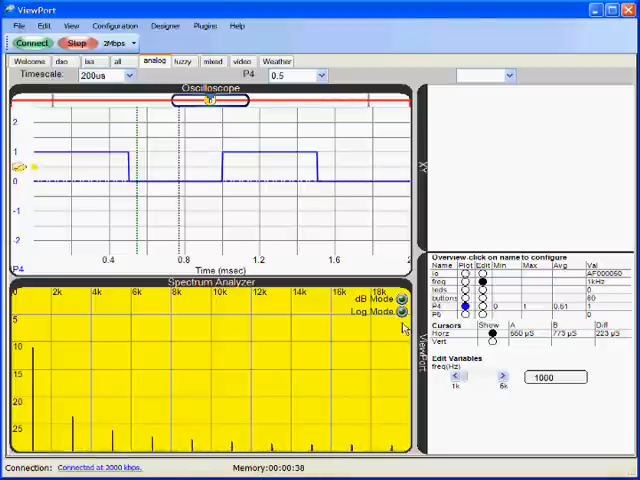
pyautogui.click(400, 312)
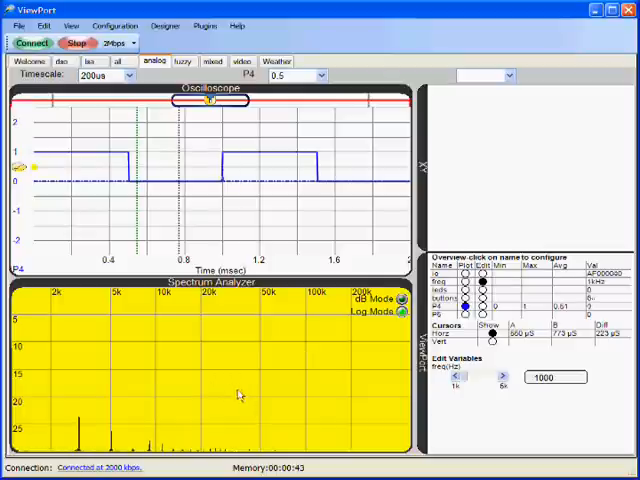
pyautogui.click(130, 76)
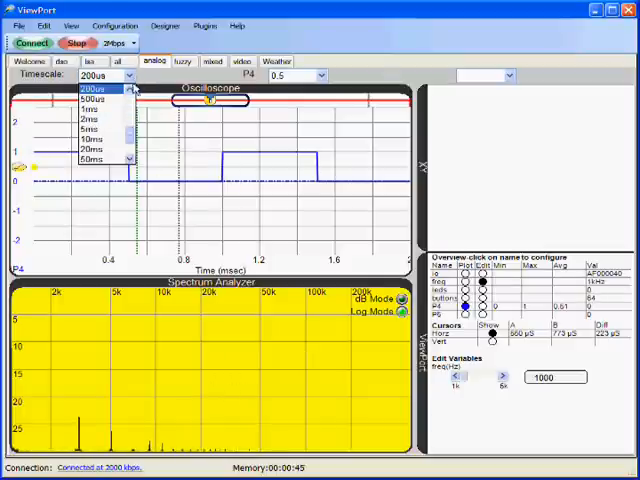
# Step: Reduce the oscilloscope timescale to a microsecond range such as 100us or 50us
pyautogui.click(96, 88)
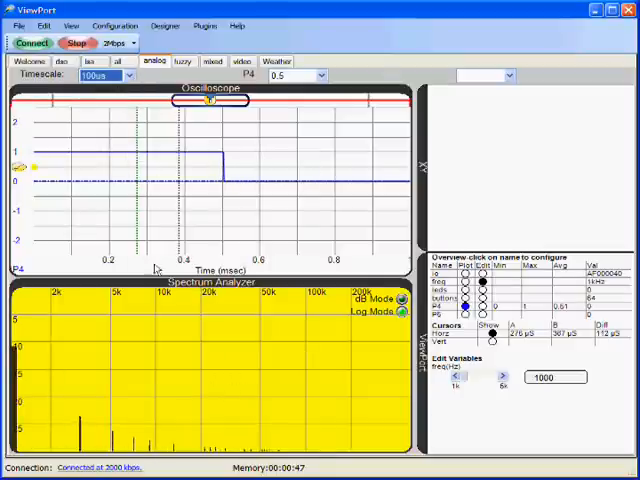
pyautogui.click(128, 76)
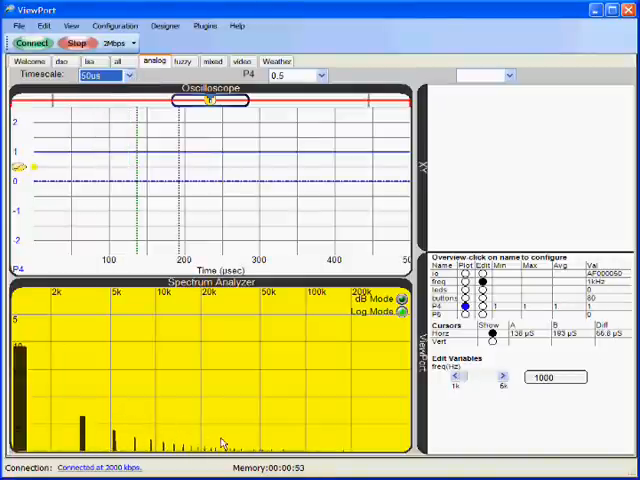
pyautogui.moveTo(256, 372)
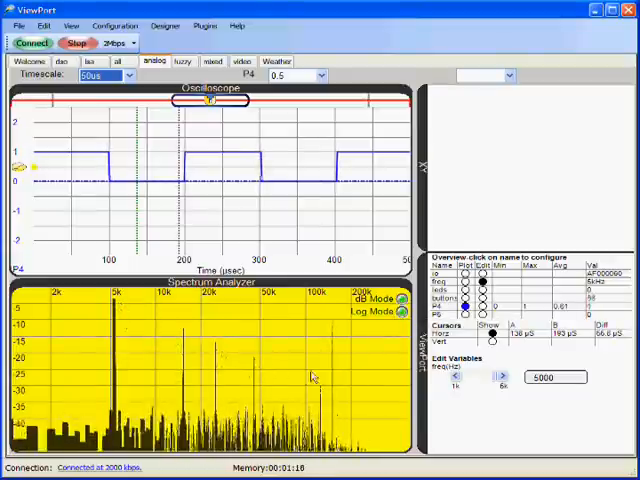
# Step: With frequency at 5000, switch the spectrum analyzer to logarithmic display to show the odd harmonics
pyautogui.click(400, 312)
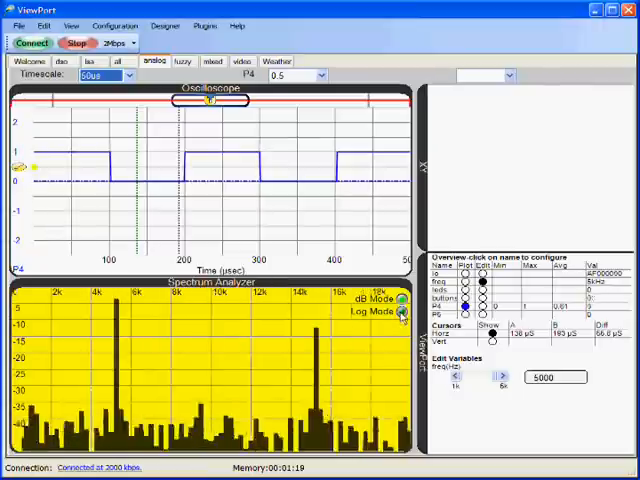